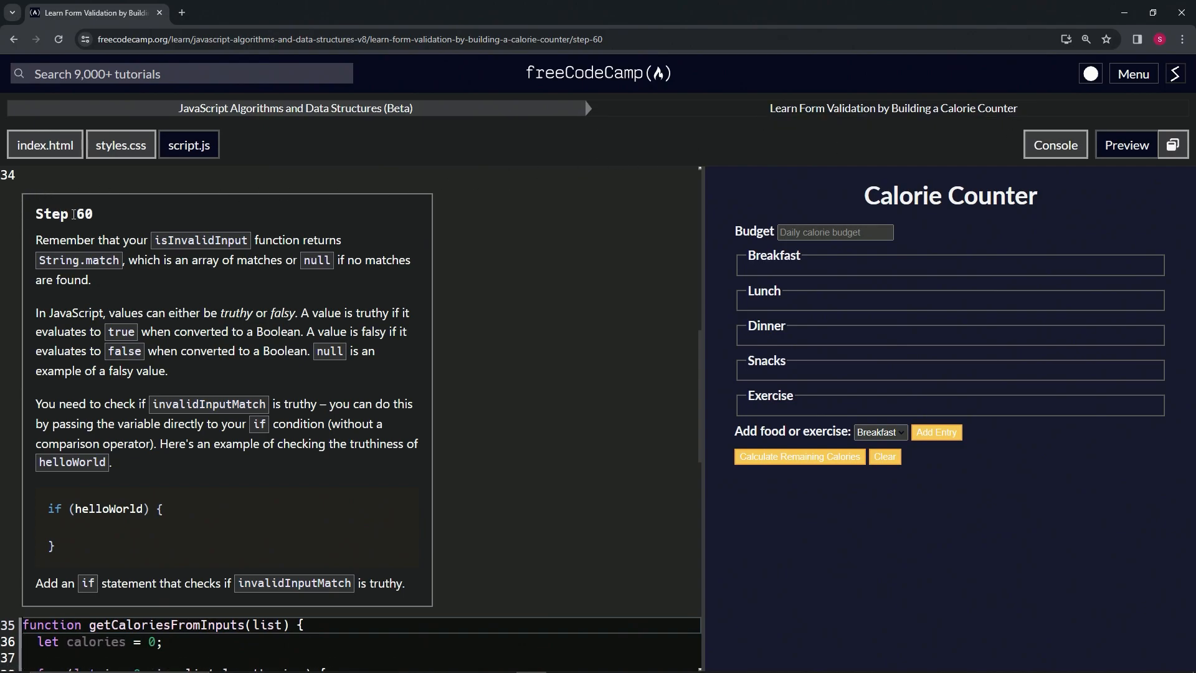
pyautogui.moveTo(199, 326)
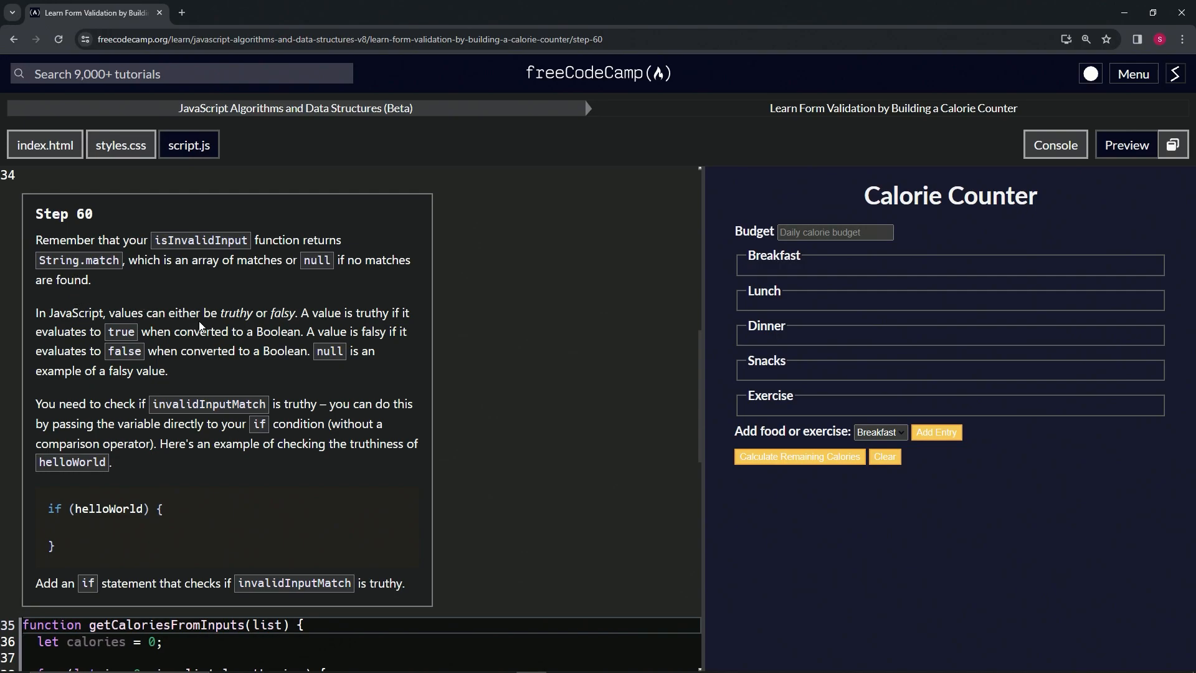
pyautogui.moveTo(303, 423)
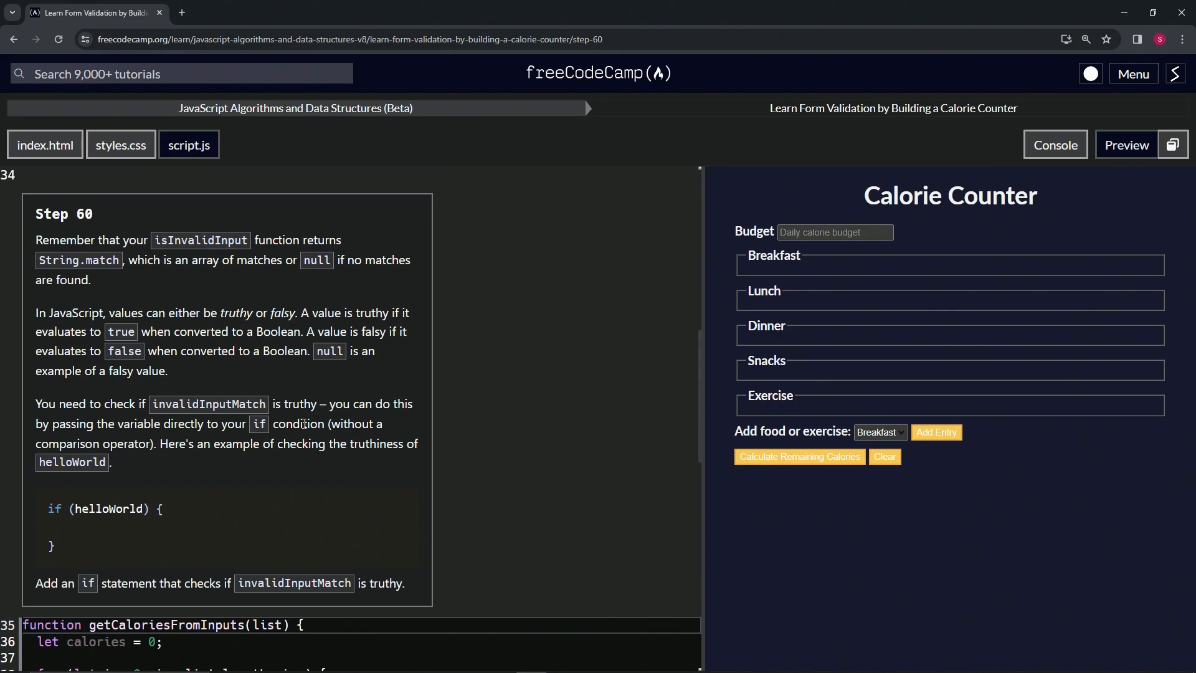
# Step: Reveal the for loop with the currVal and invalidInputMatch declarations in script.js
pyautogui.doubleClick(107, 508)
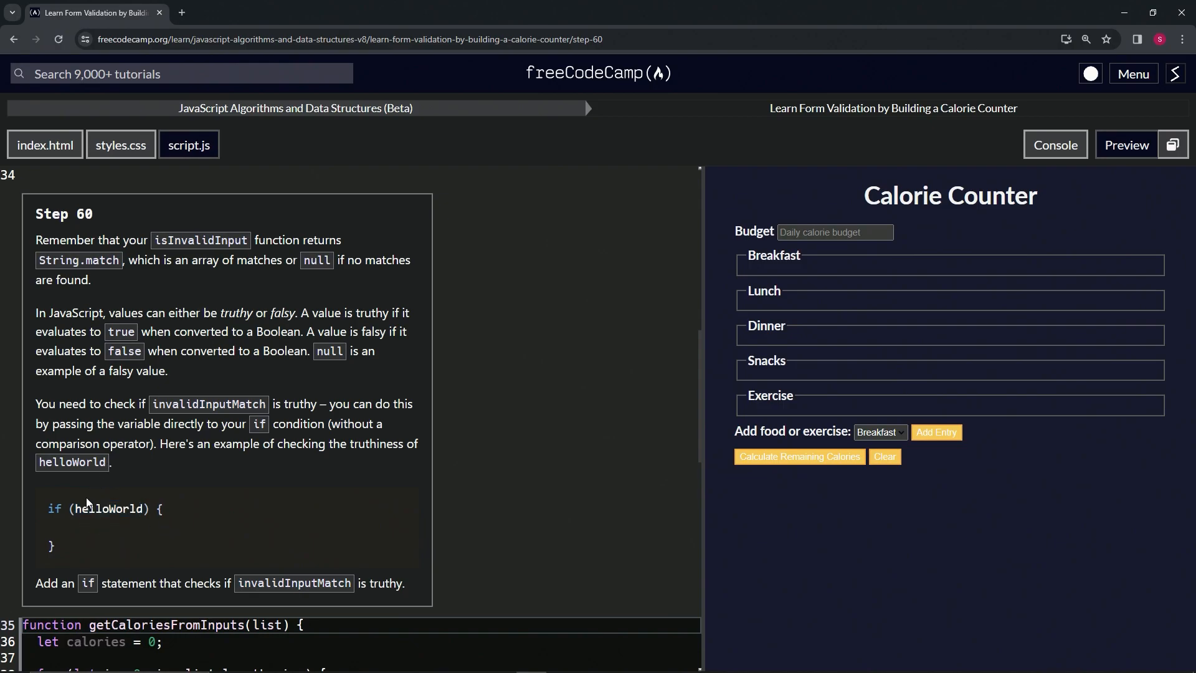
pyautogui.scroll(-3)
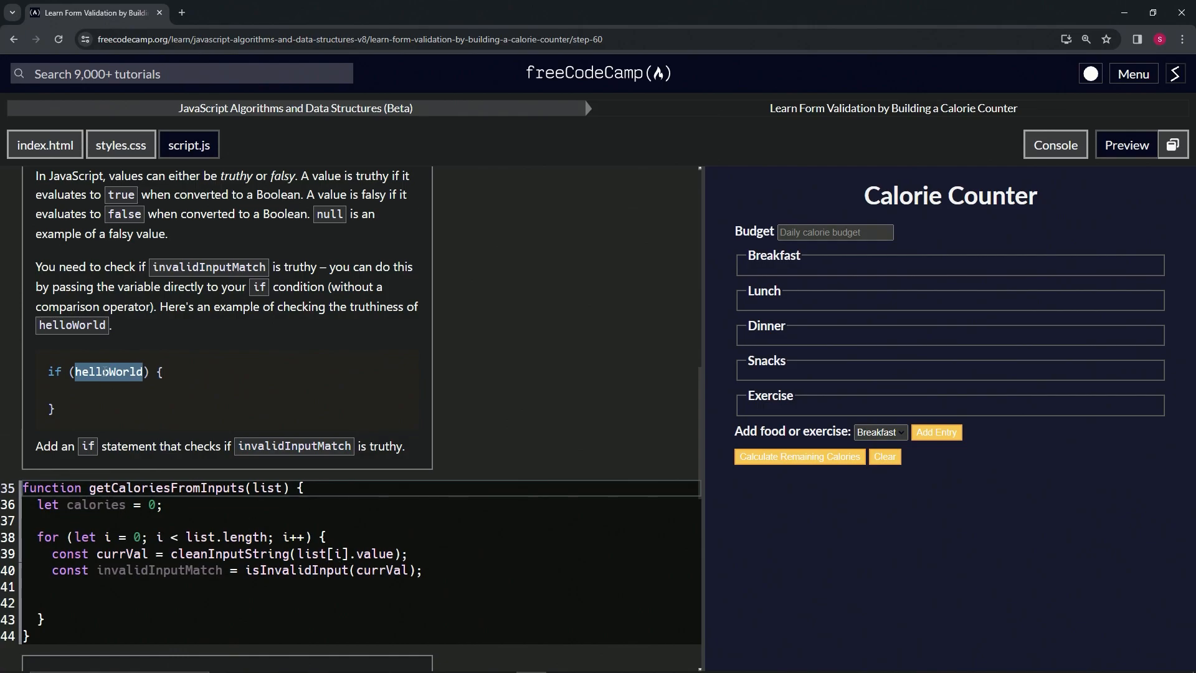